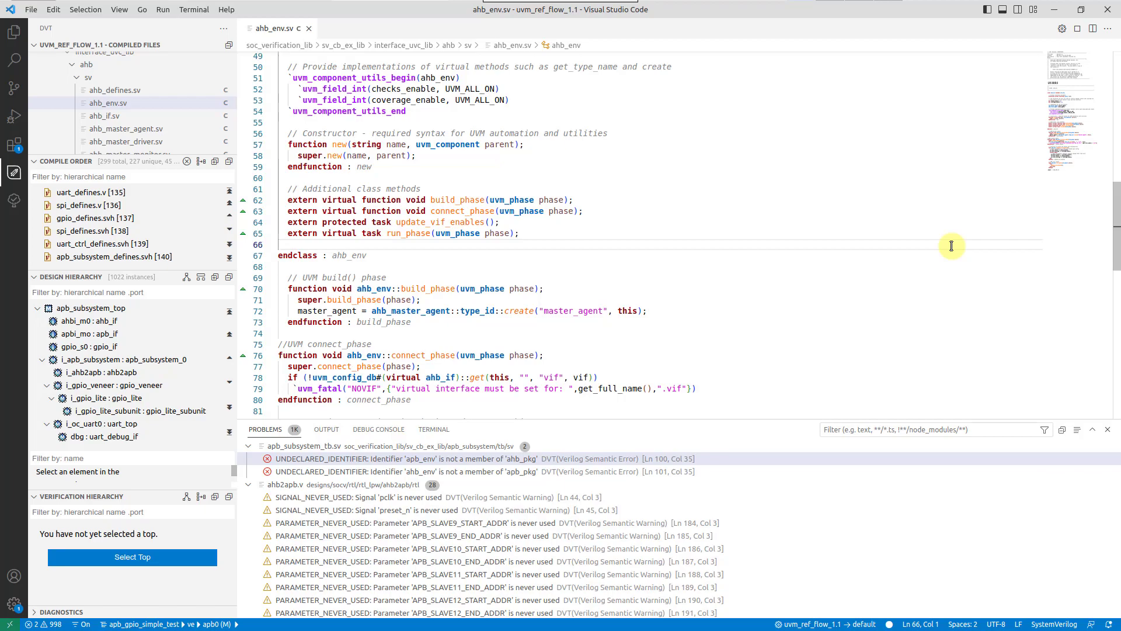
- Create a tasks.json file from the default template via the Tasks: Configure Task command
key(ctrl+shift+p)
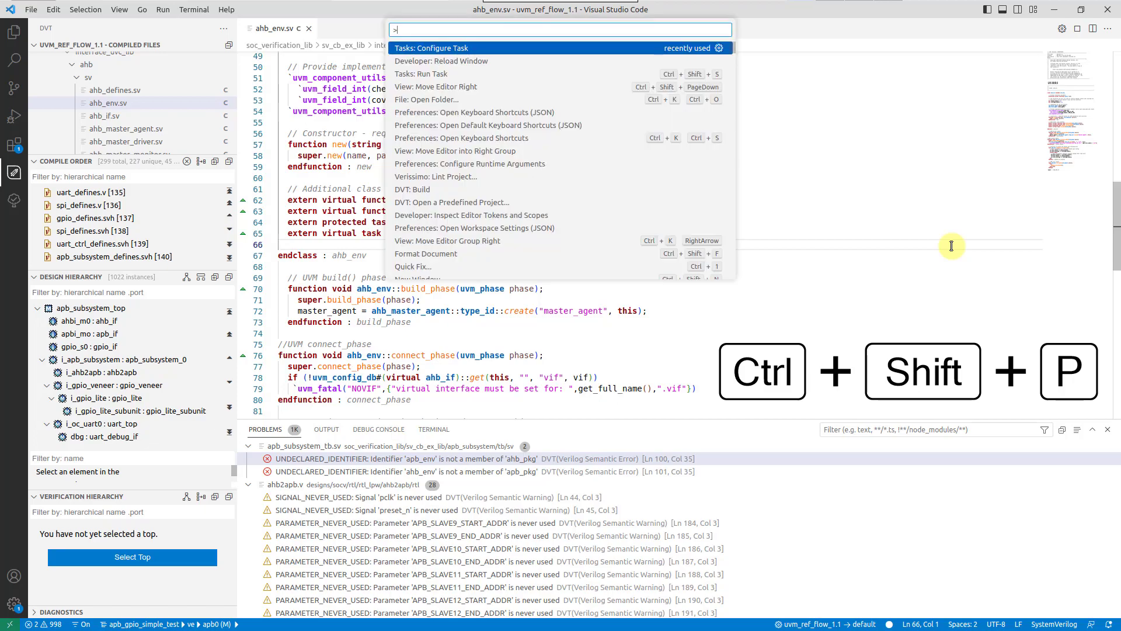
text(configure task)
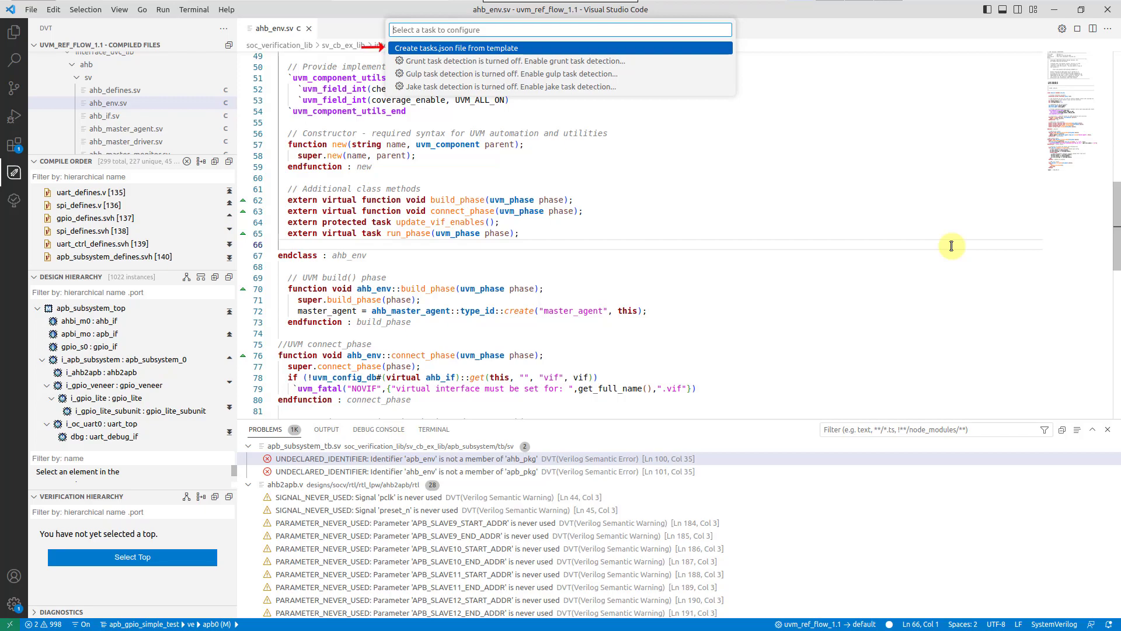
click(456, 48)
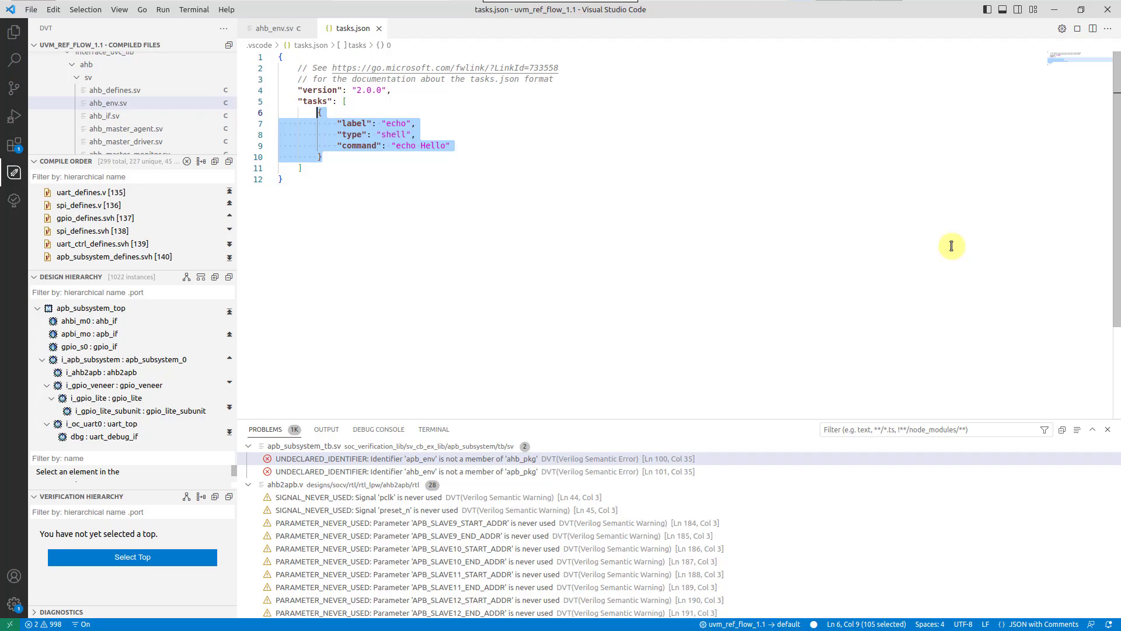
- Insert the dvt-task-questa-problems-from-log snippet and relabel it 'Questa Compile'
text(task)
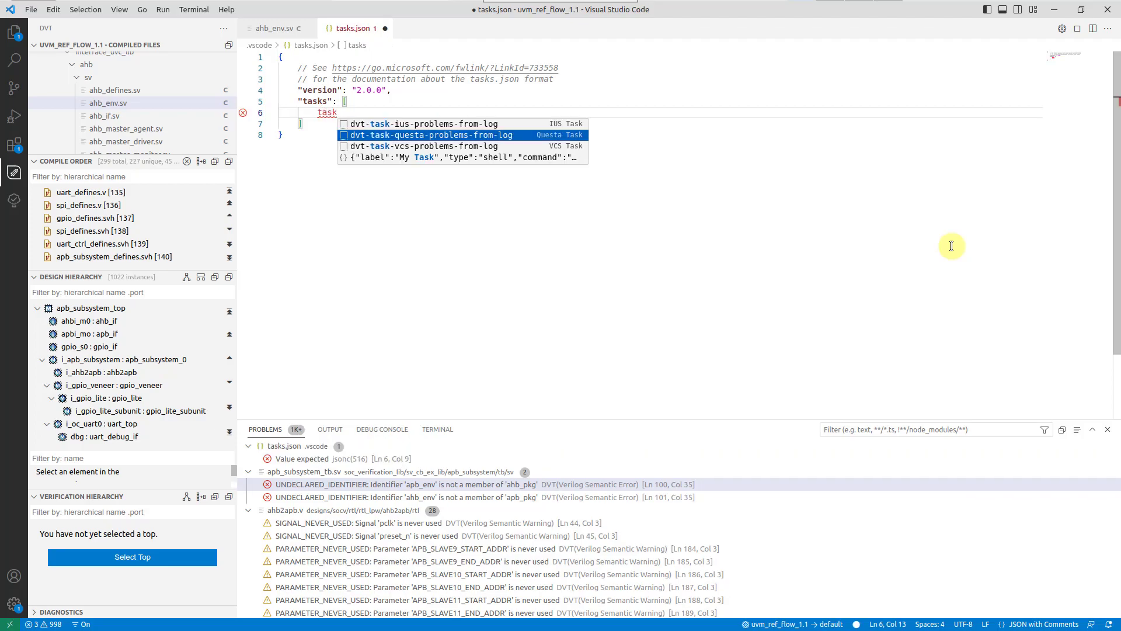
click(432, 136)
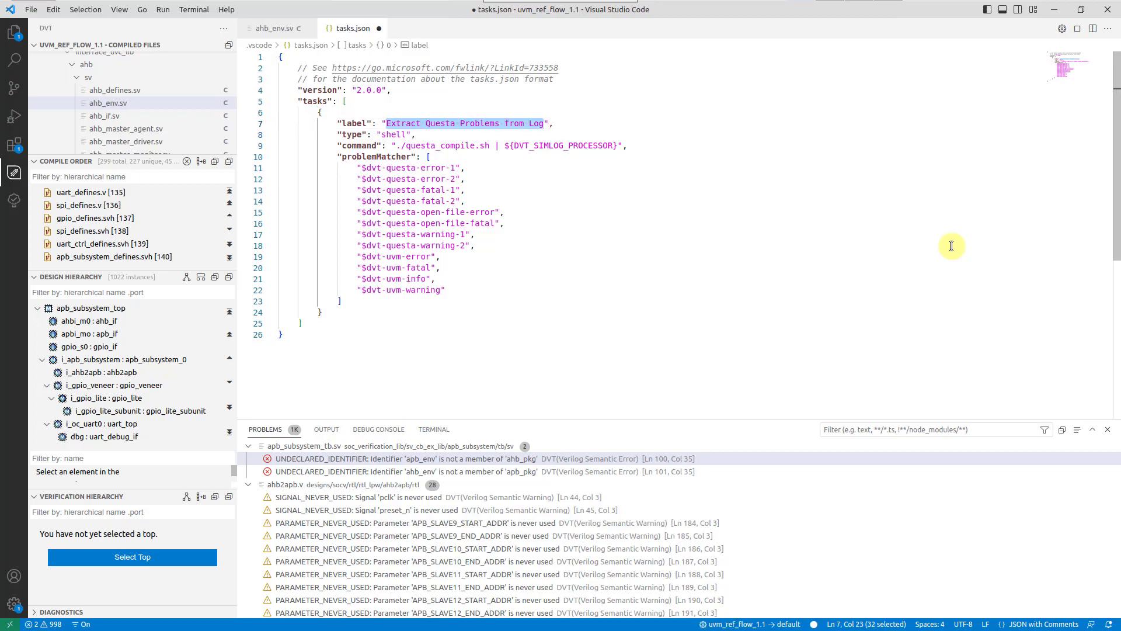
text(Questa Compi)
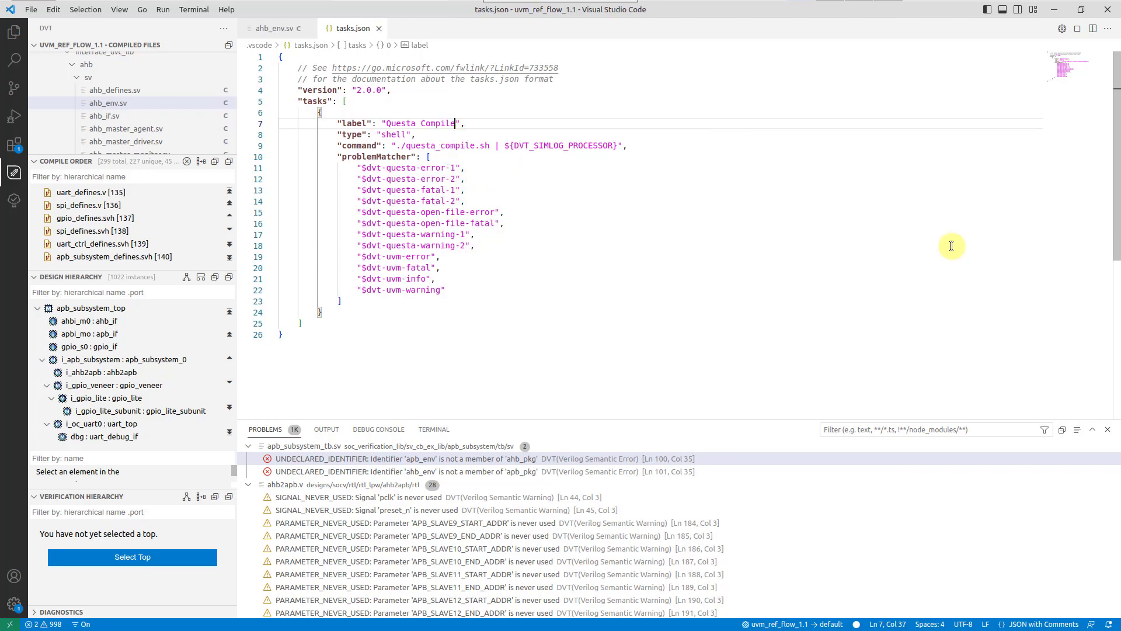
- Select the "$dvt-questa-error-1" matcher name for copying to the end of the list
double_click(372, 156)
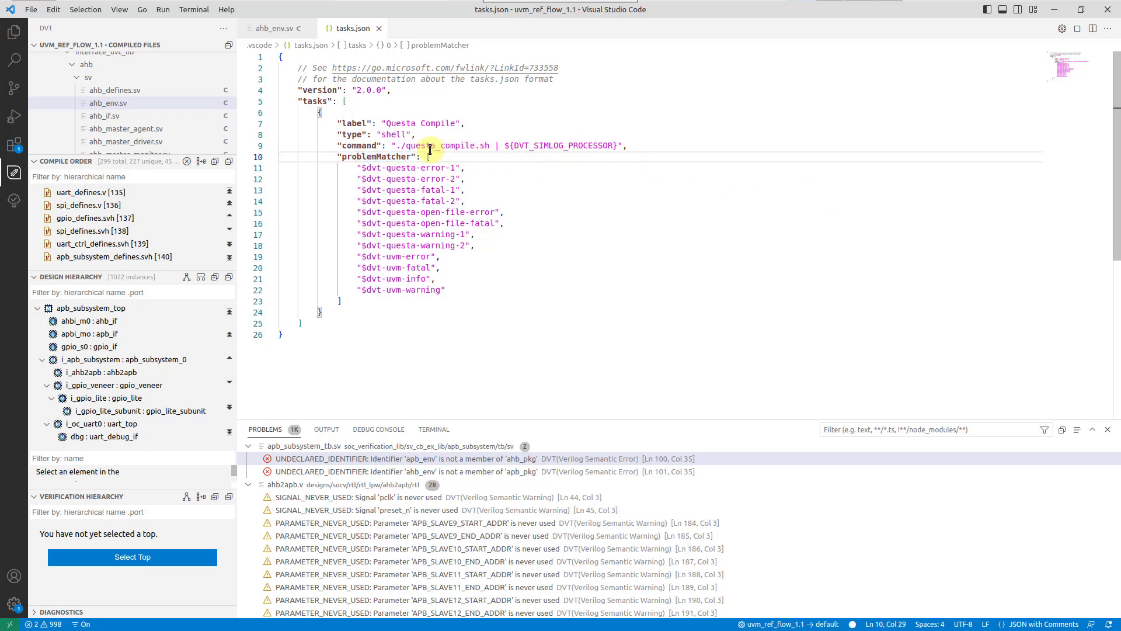
mouse_move(487, 179)
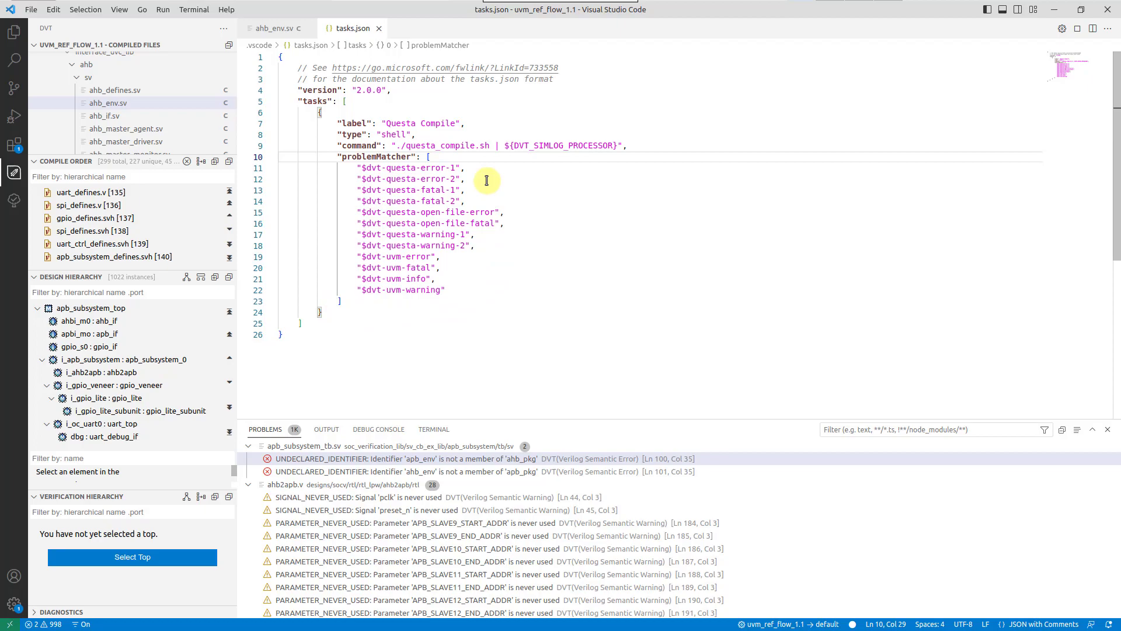
mouse_move(388, 303)
text("$dvt-questa-error-1")
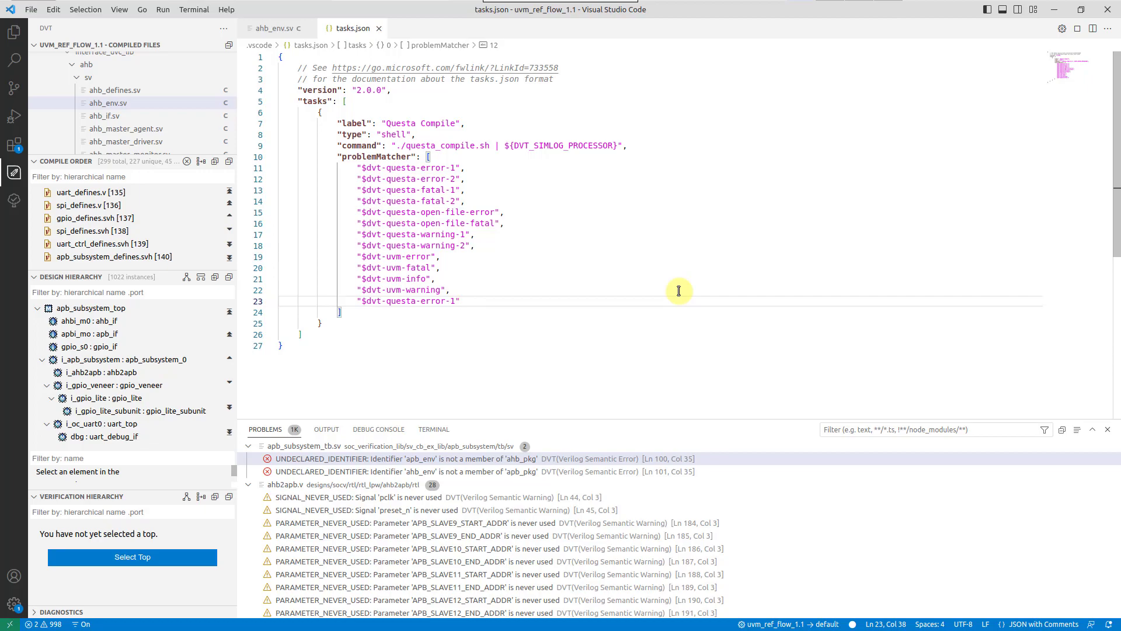
- Run the Questa Compile task, finishing the compile log with 2 errors and 3 warnings
key(ctrl+shift+p)
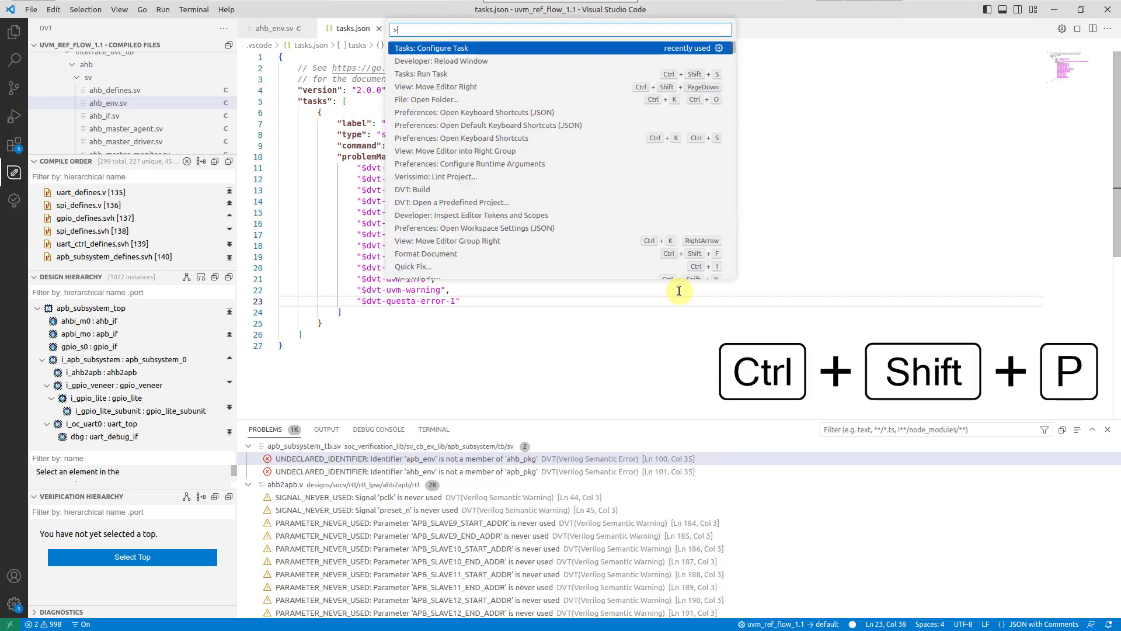
text(run task)
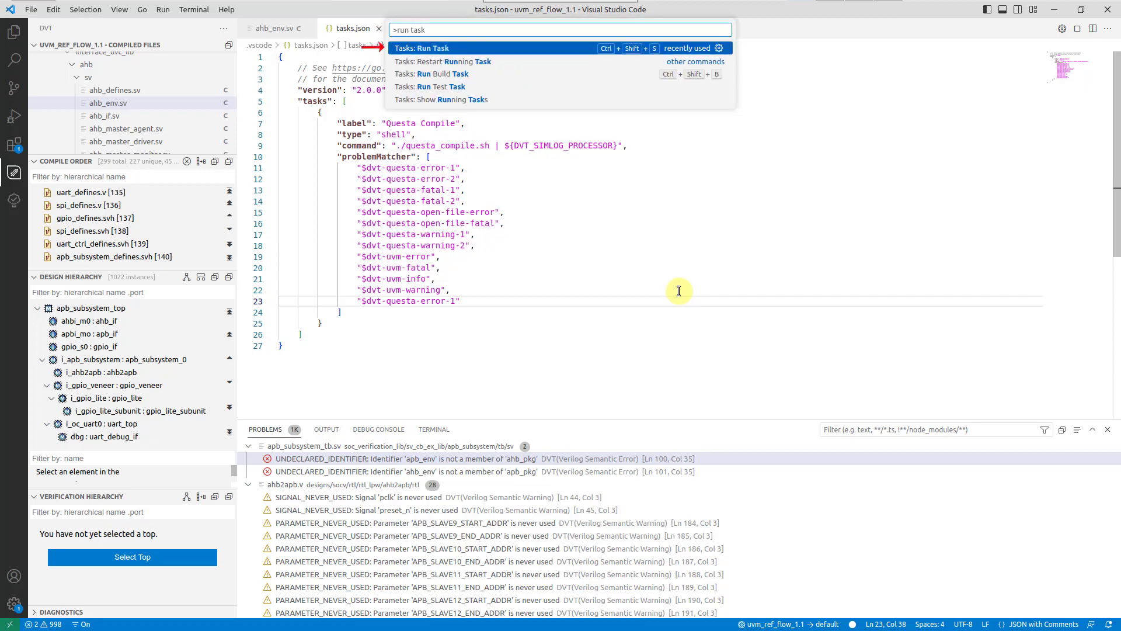
click(421, 48)
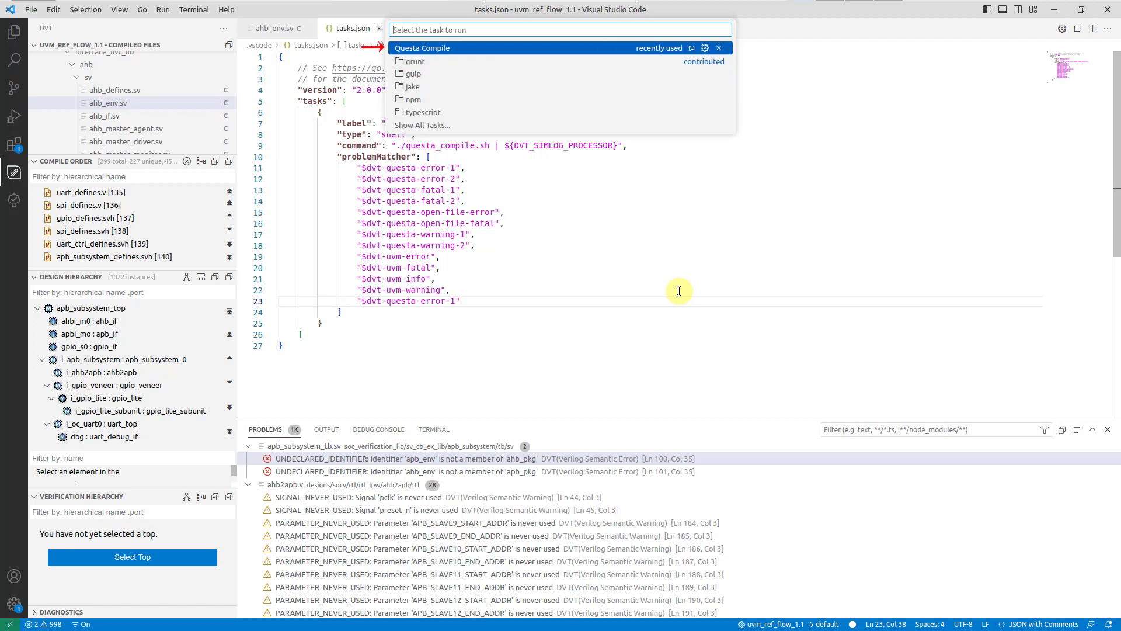
click(423, 47)
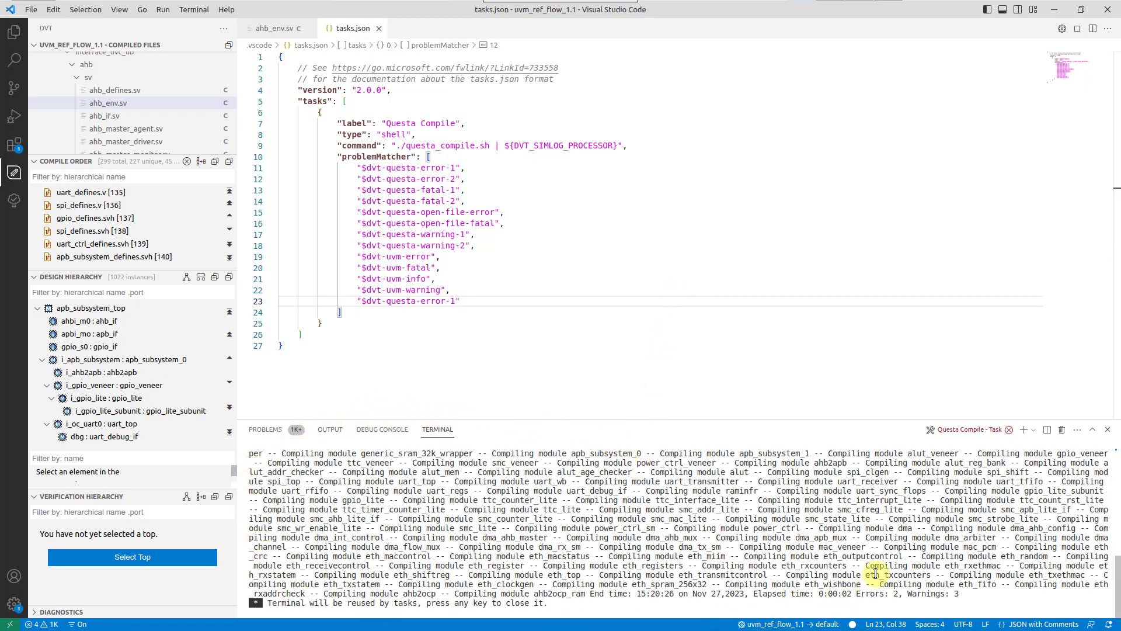
- Show the Problems view and filter it to External Questa entries
click(265, 429)
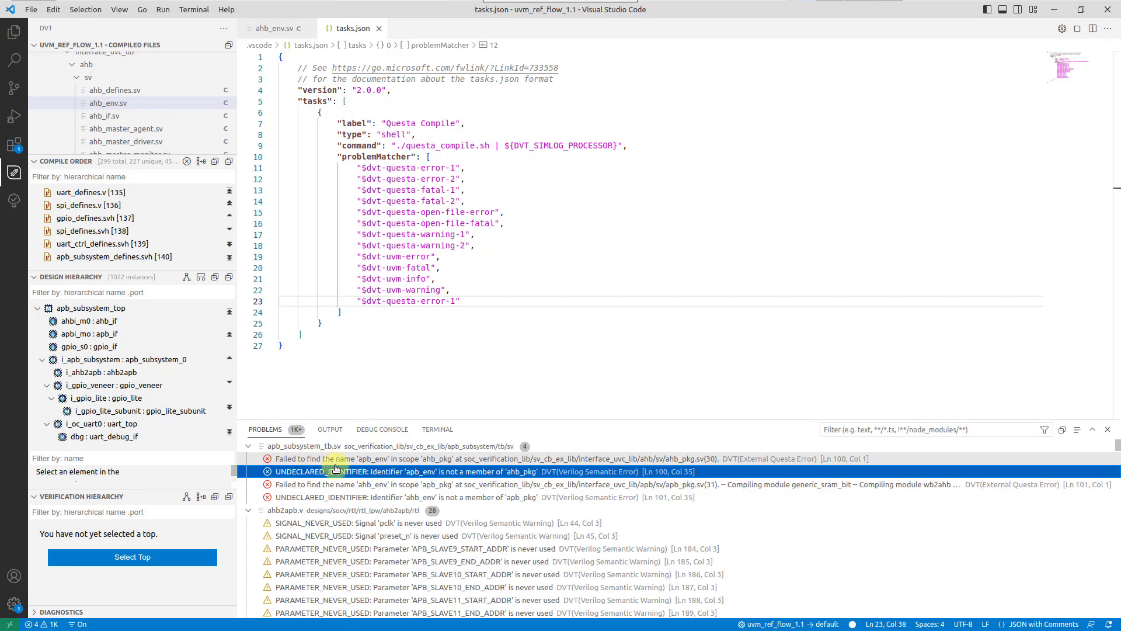
mouse_move(336, 458)
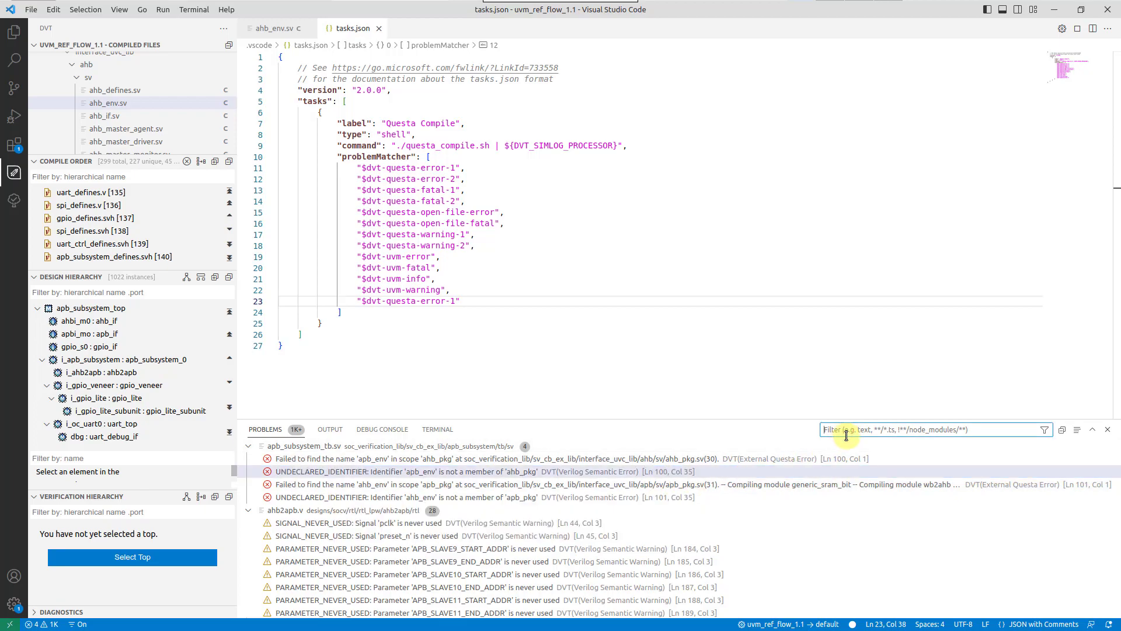
text(external questa)
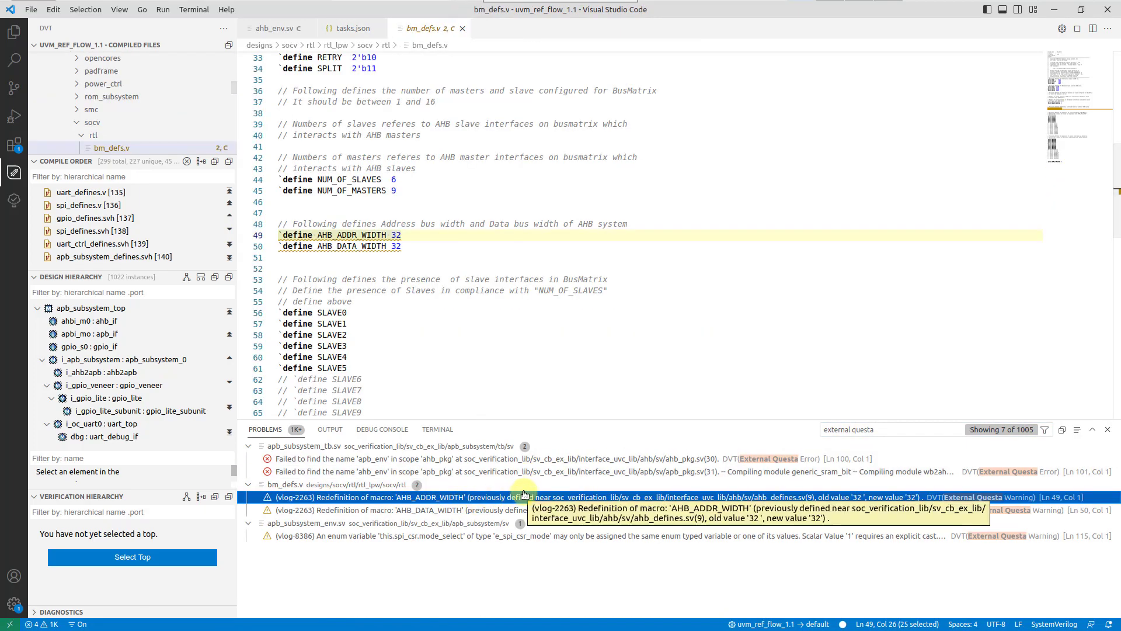
- Add a custom 'questa' matcher snippet with source DVT(External Questa Error) after the last matcher
click(351, 28)
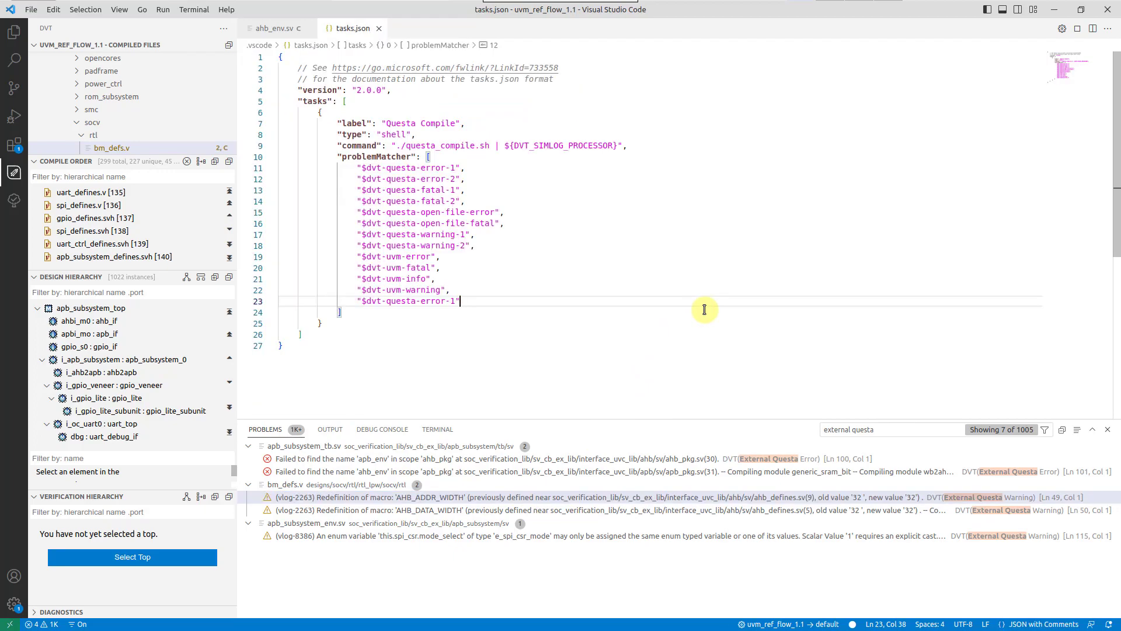
text(,)
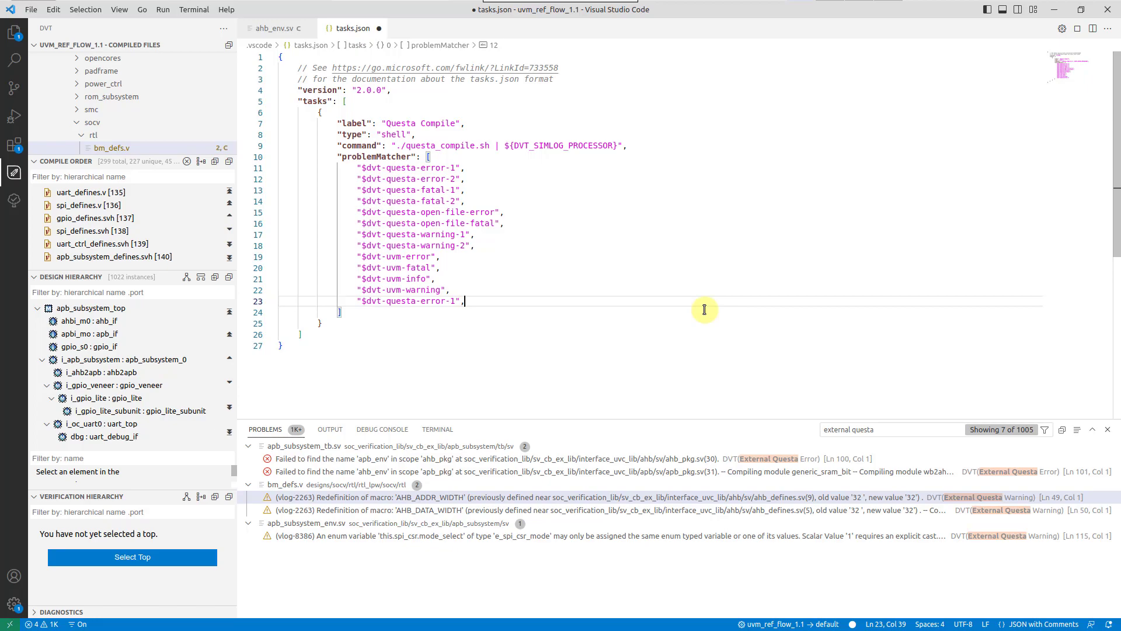
key(enter)
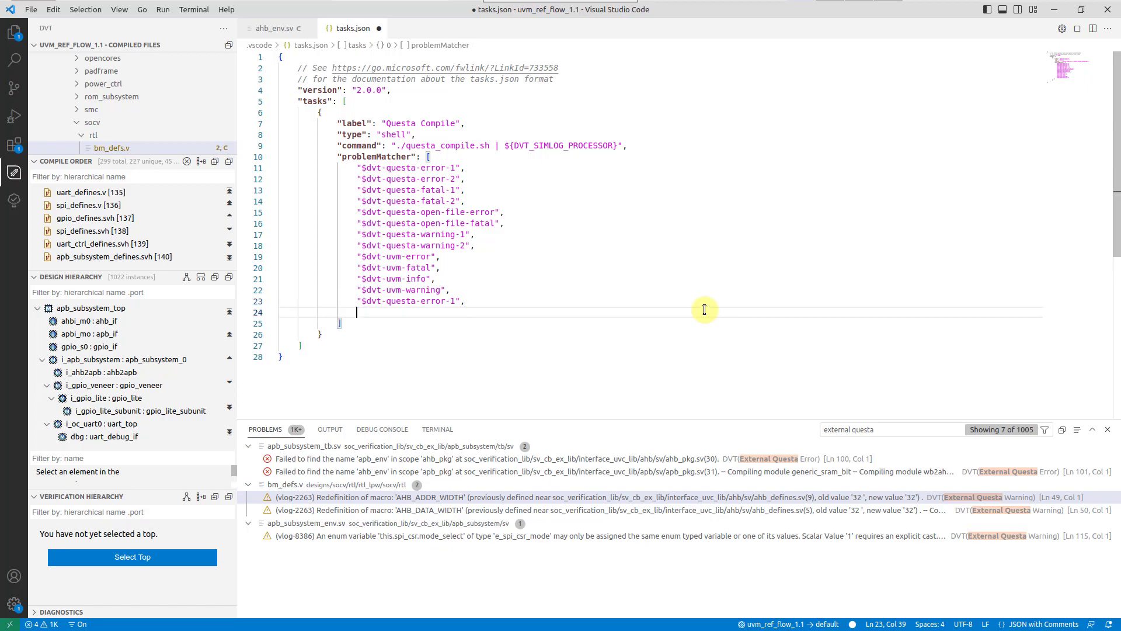
text(questa Error)",)
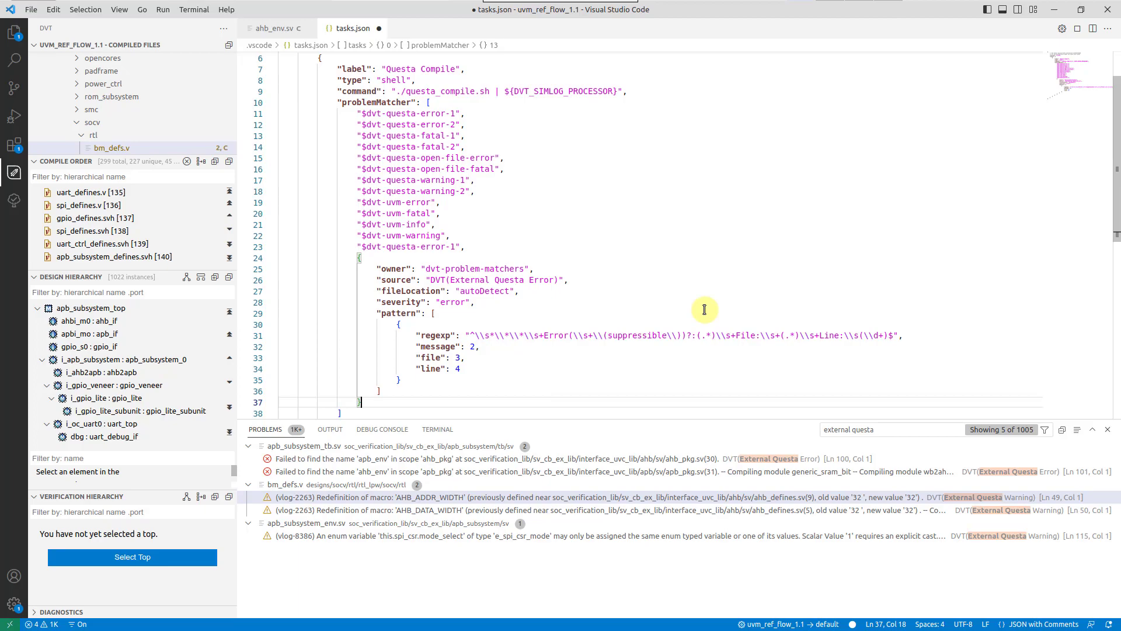
double_click(472, 279)
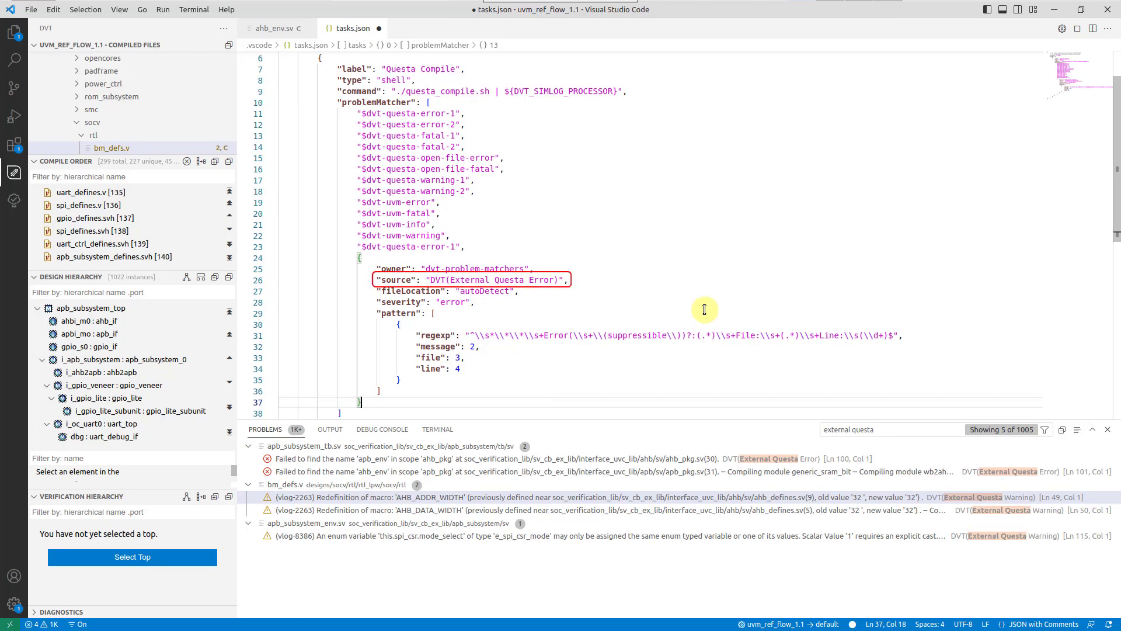